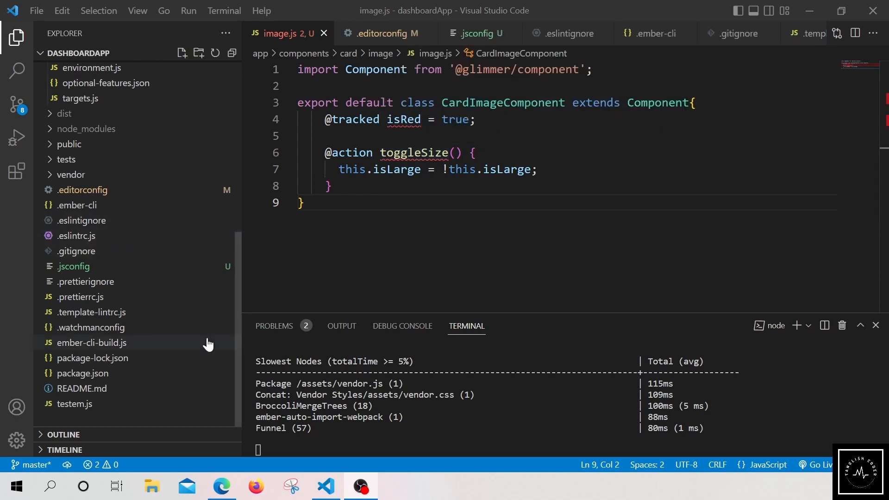
pyautogui.moveTo(206, 346)
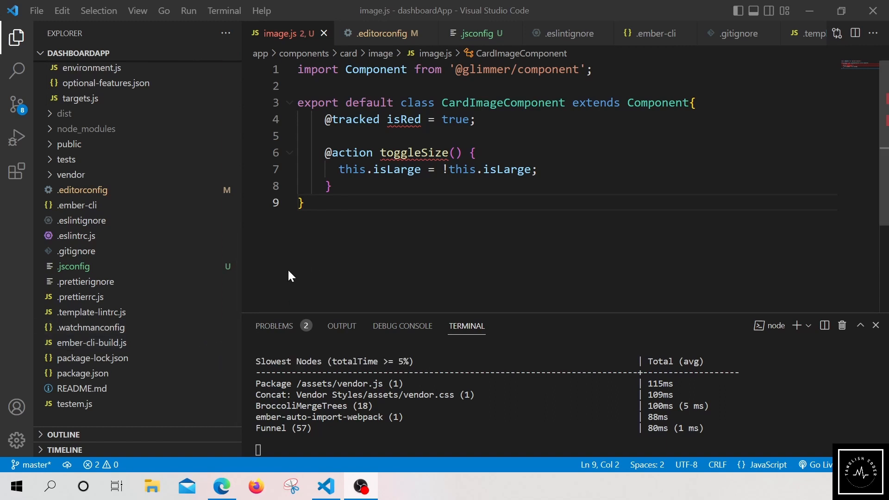
pyautogui.moveTo(135, 259)
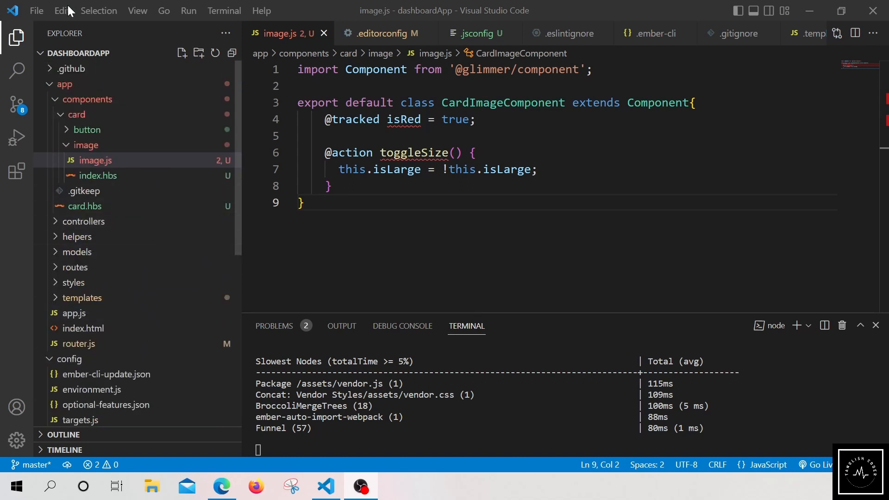
# Open the user Settings editor via File > Preferences > Settings beside image.js.
pyautogui.click(37, 10)
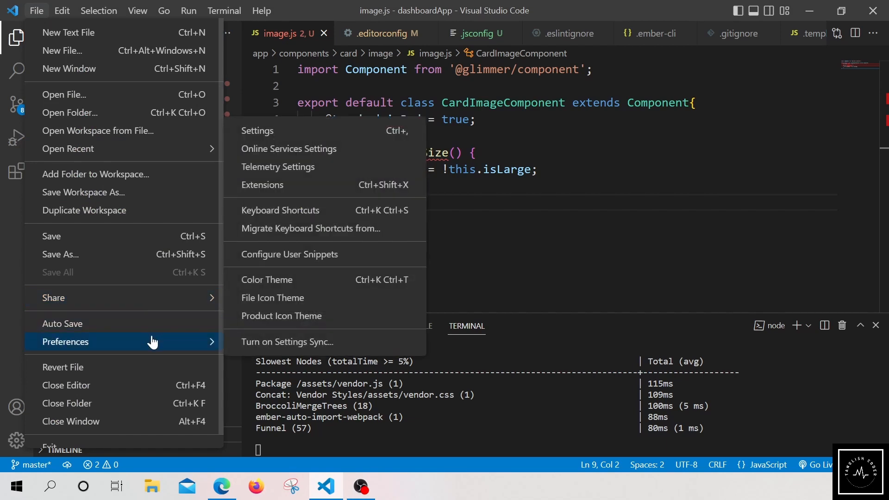
pyautogui.moveTo(164, 347)
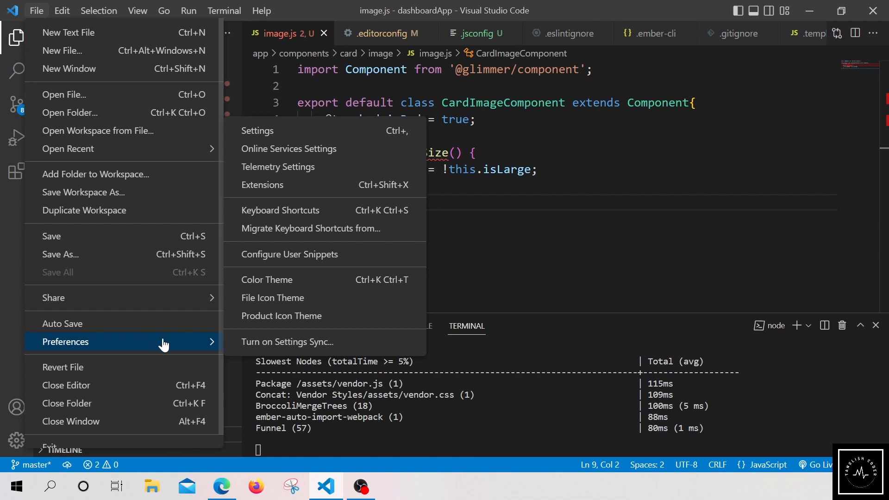
pyautogui.moveTo(88, 349)
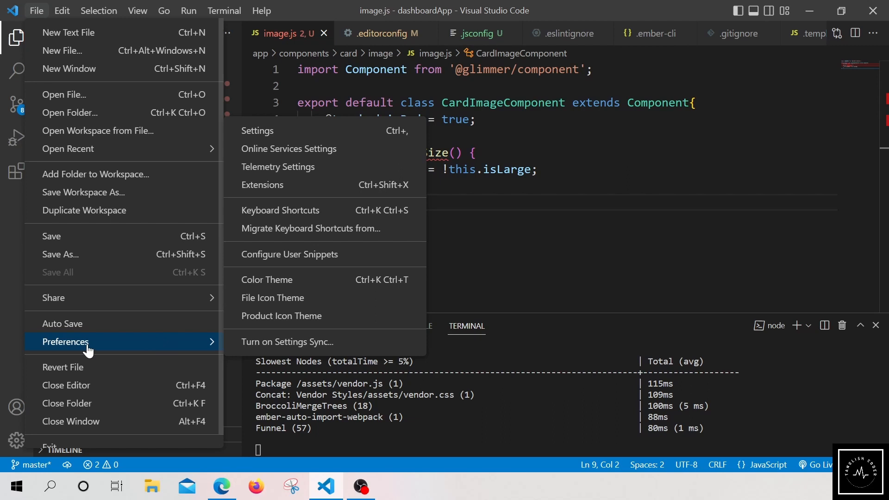
pyautogui.moveTo(78, 354)
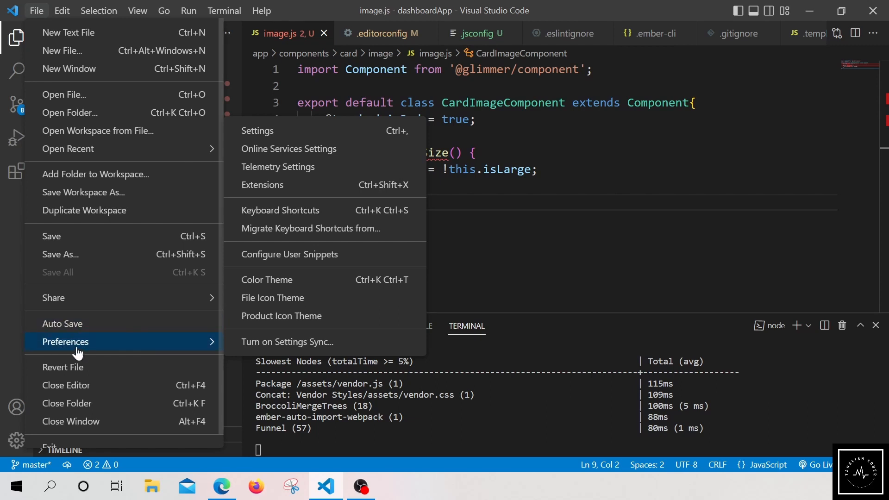
pyautogui.moveTo(88, 286)
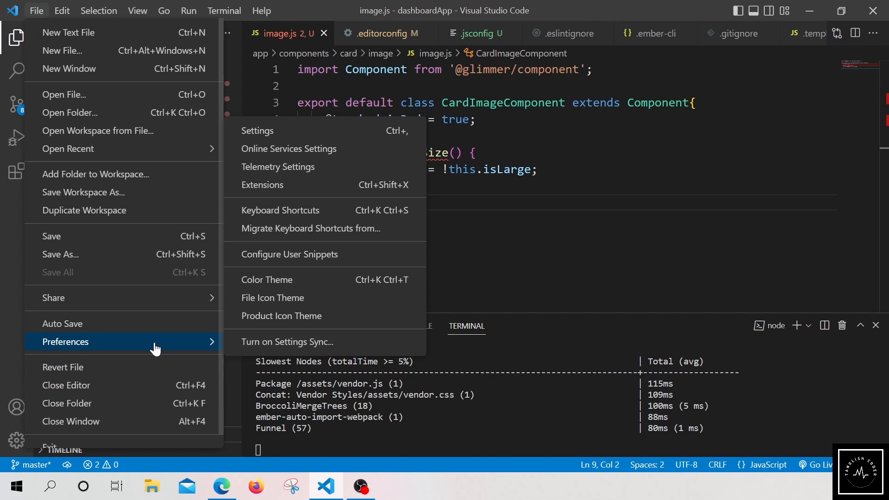
pyautogui.moveTo(265, 133)
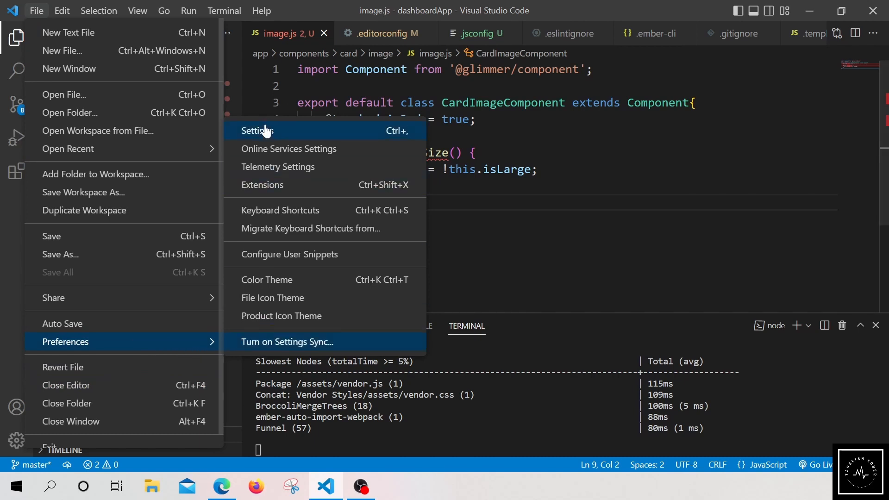
pyautogui.click(257, 131)
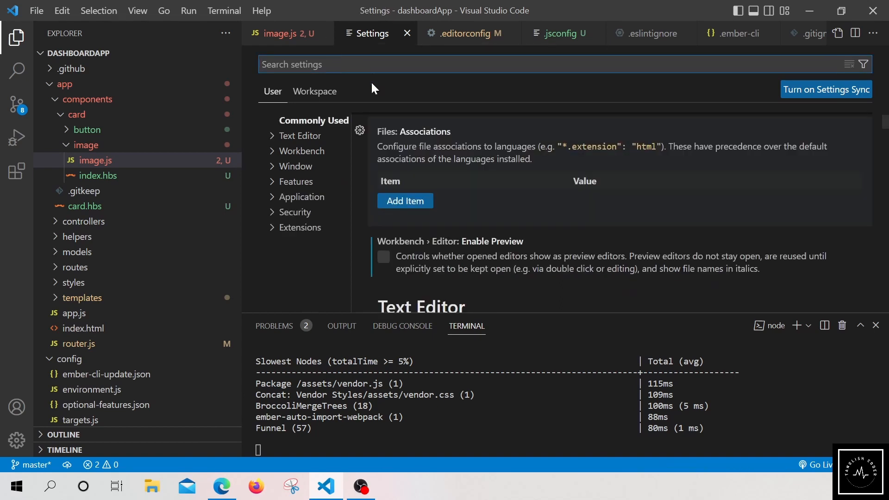
# Search for 'ex' and enable the JS/TS Implicit Project Config Experimental Decorators setting.
pyautogui.write('experimentaldec')
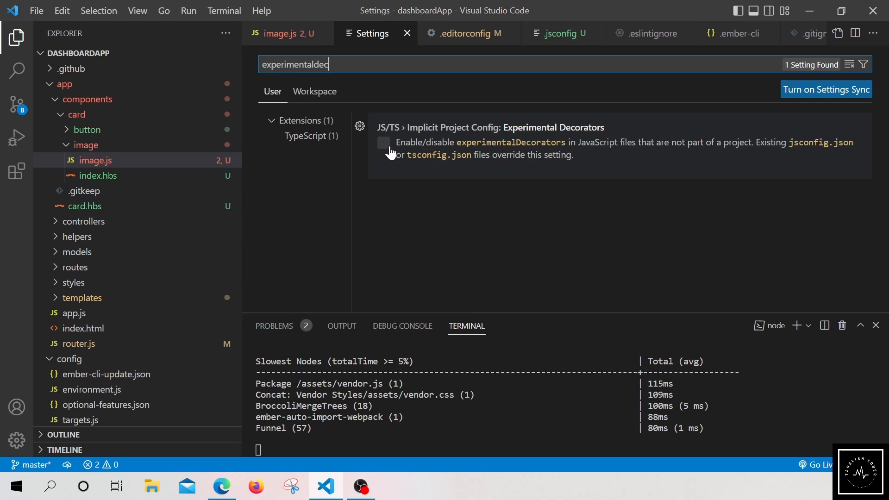
pyautogui.moveTo(396, 159)
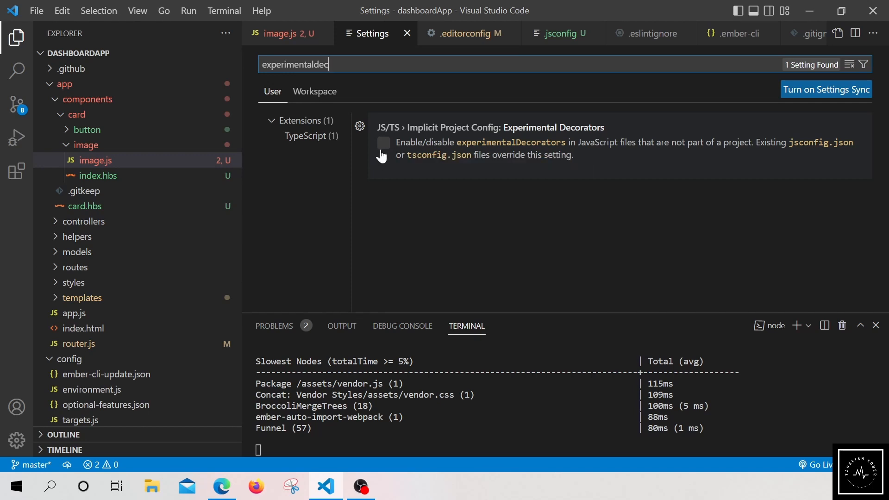
pyautogui.click(384, 142)
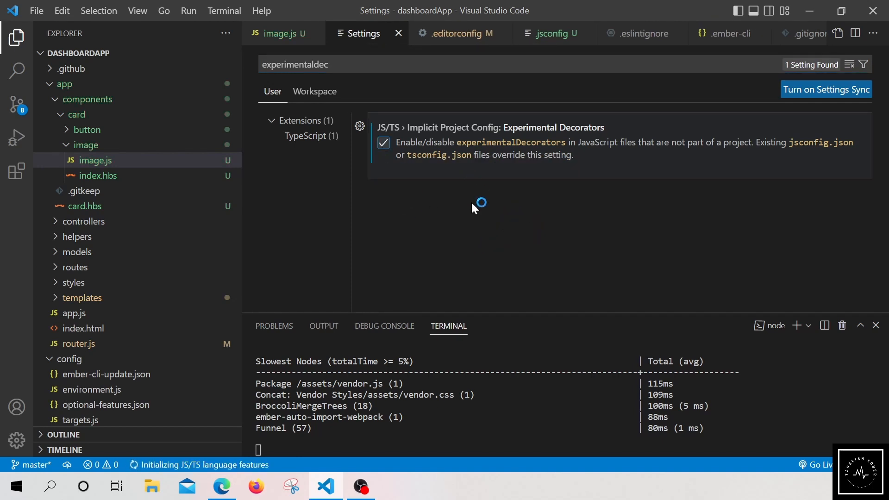
pyautogui.moveTo(414, 216)
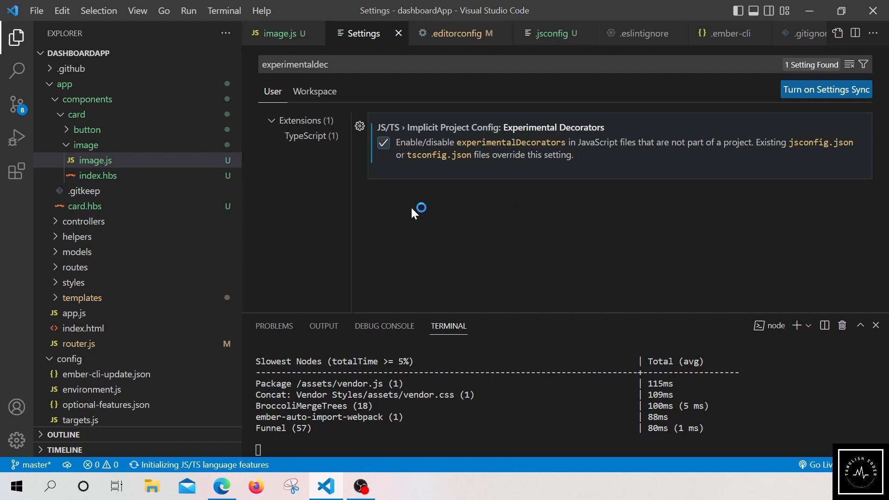
pyautogui.moveTo(371, 201)
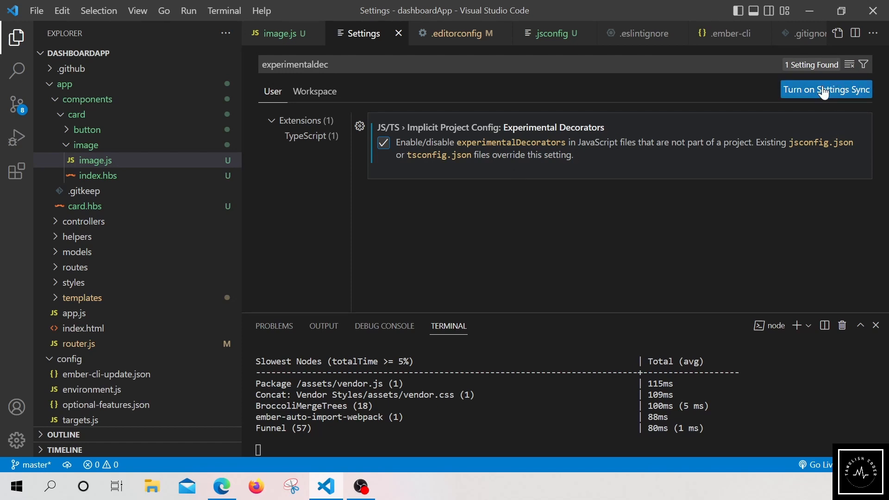
pyautogui.moveTo(798, 109)
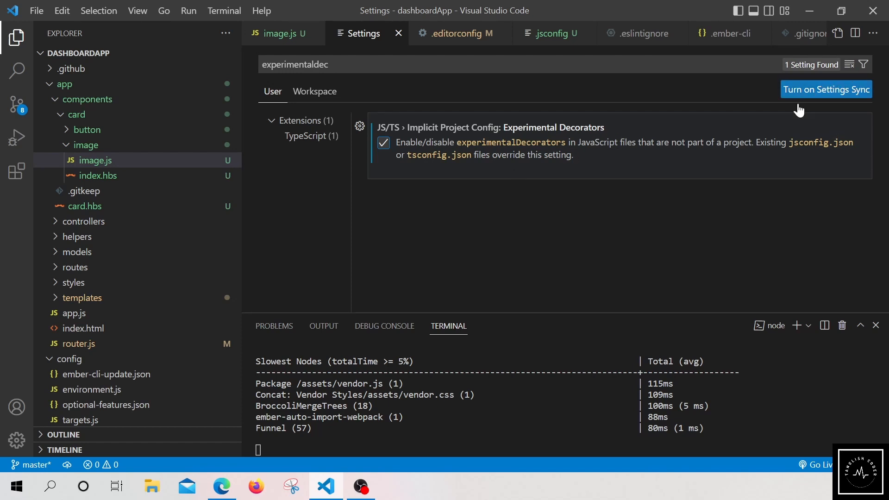
pyautogui.moveTo(822, 106)
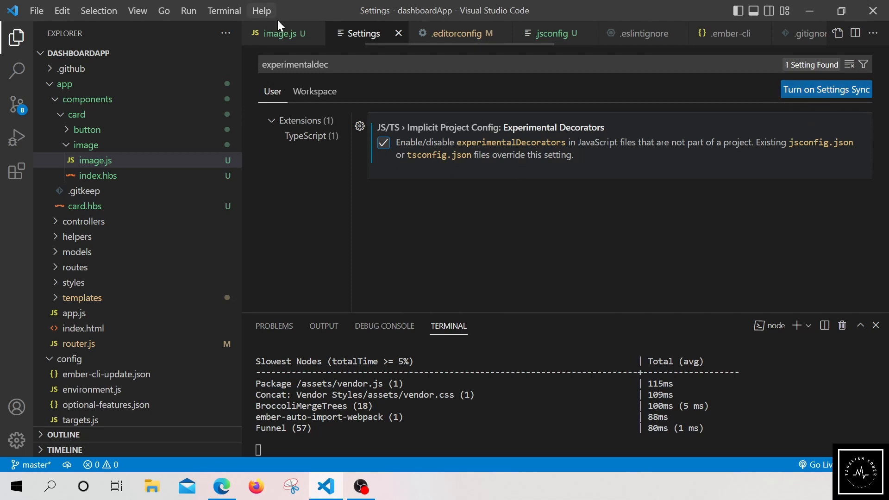
pyautogui.moveTo(316, 55)
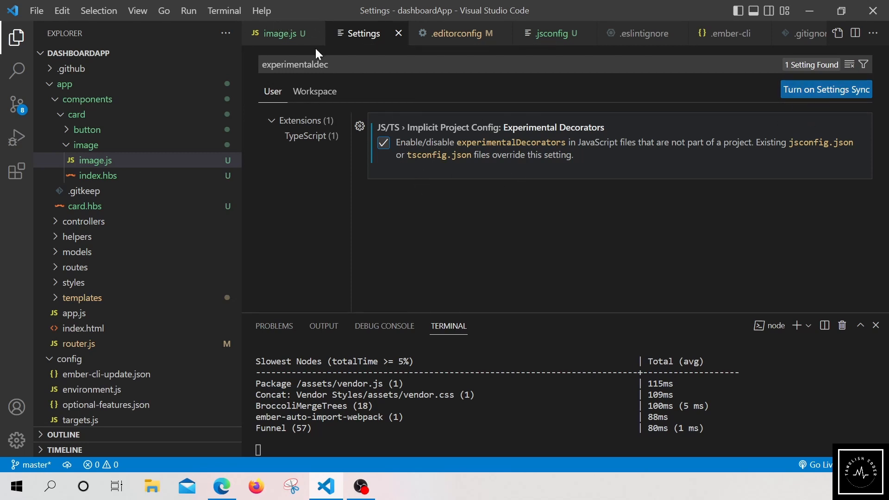
pyautogui.click(261, 11)
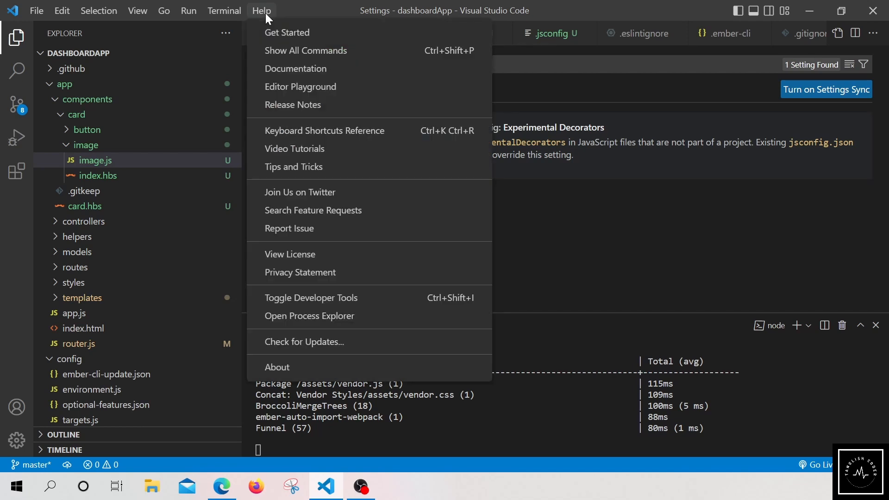
pyautogui.moveTo(274, 17)
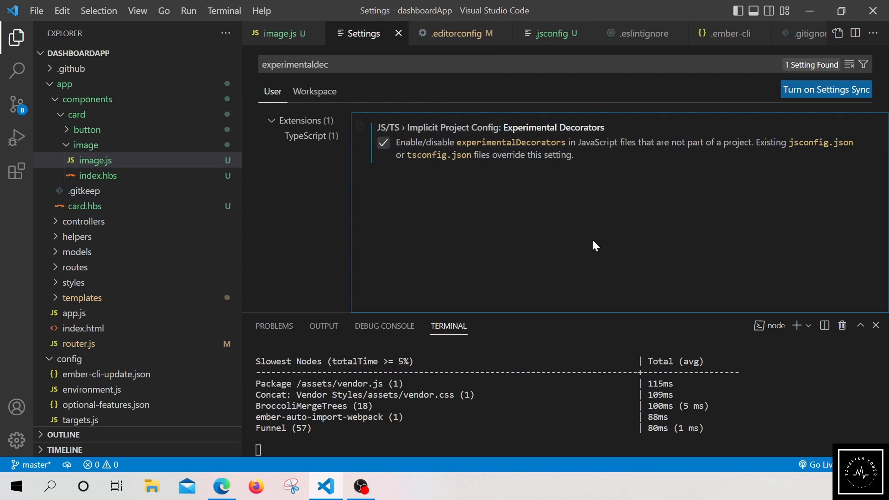
pyautogui.moveTo(339, 147)
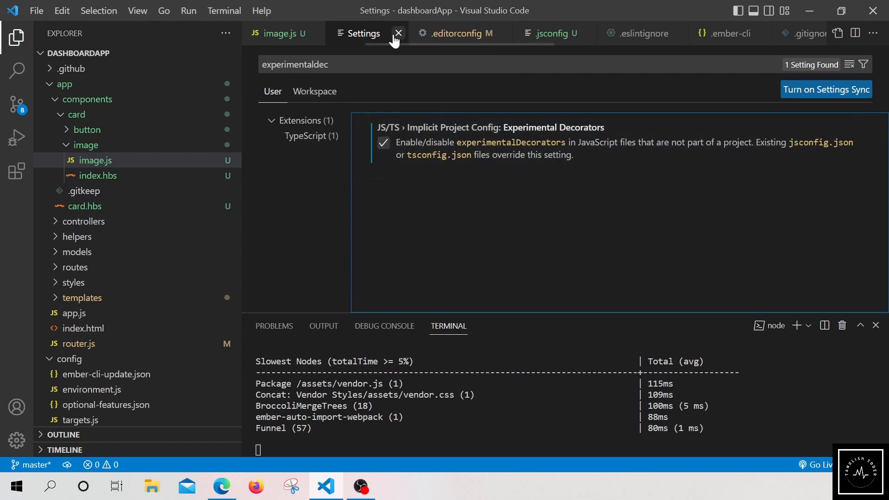
# Close the Settings tab to return to image.js, now showing no decorator warnings.
pyautogui.click(398, 33)
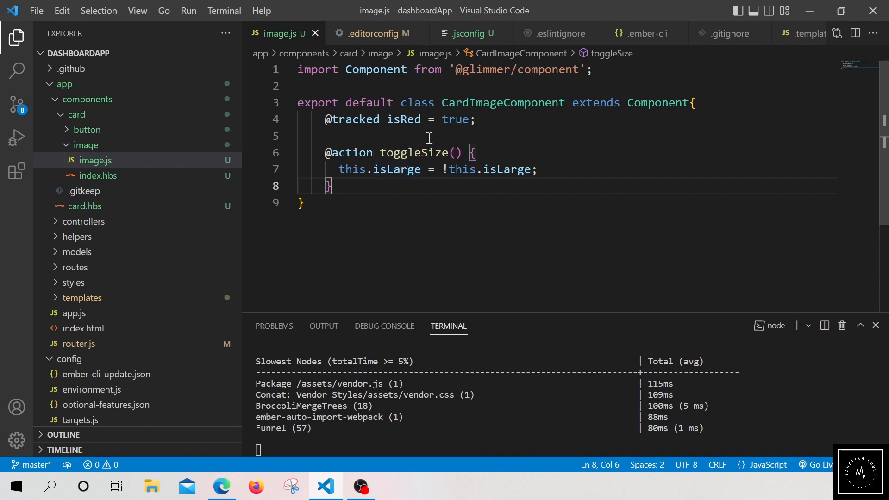
pyautogui.moveTo(423, 208)
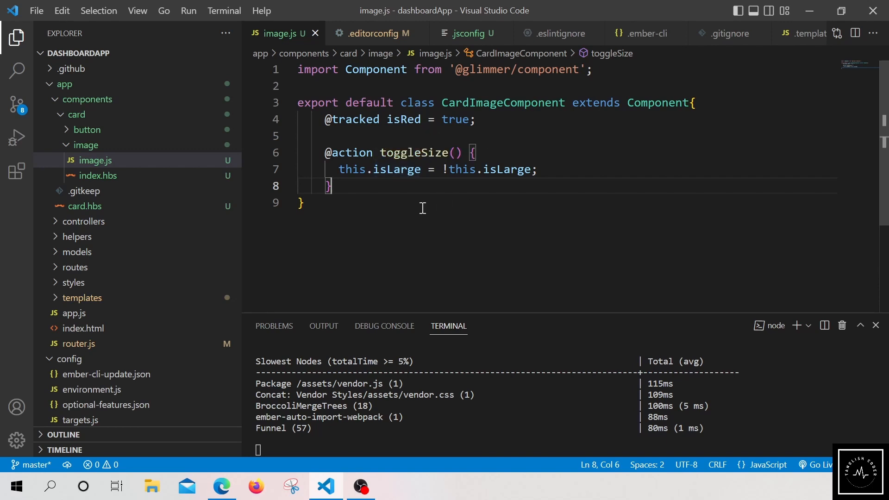